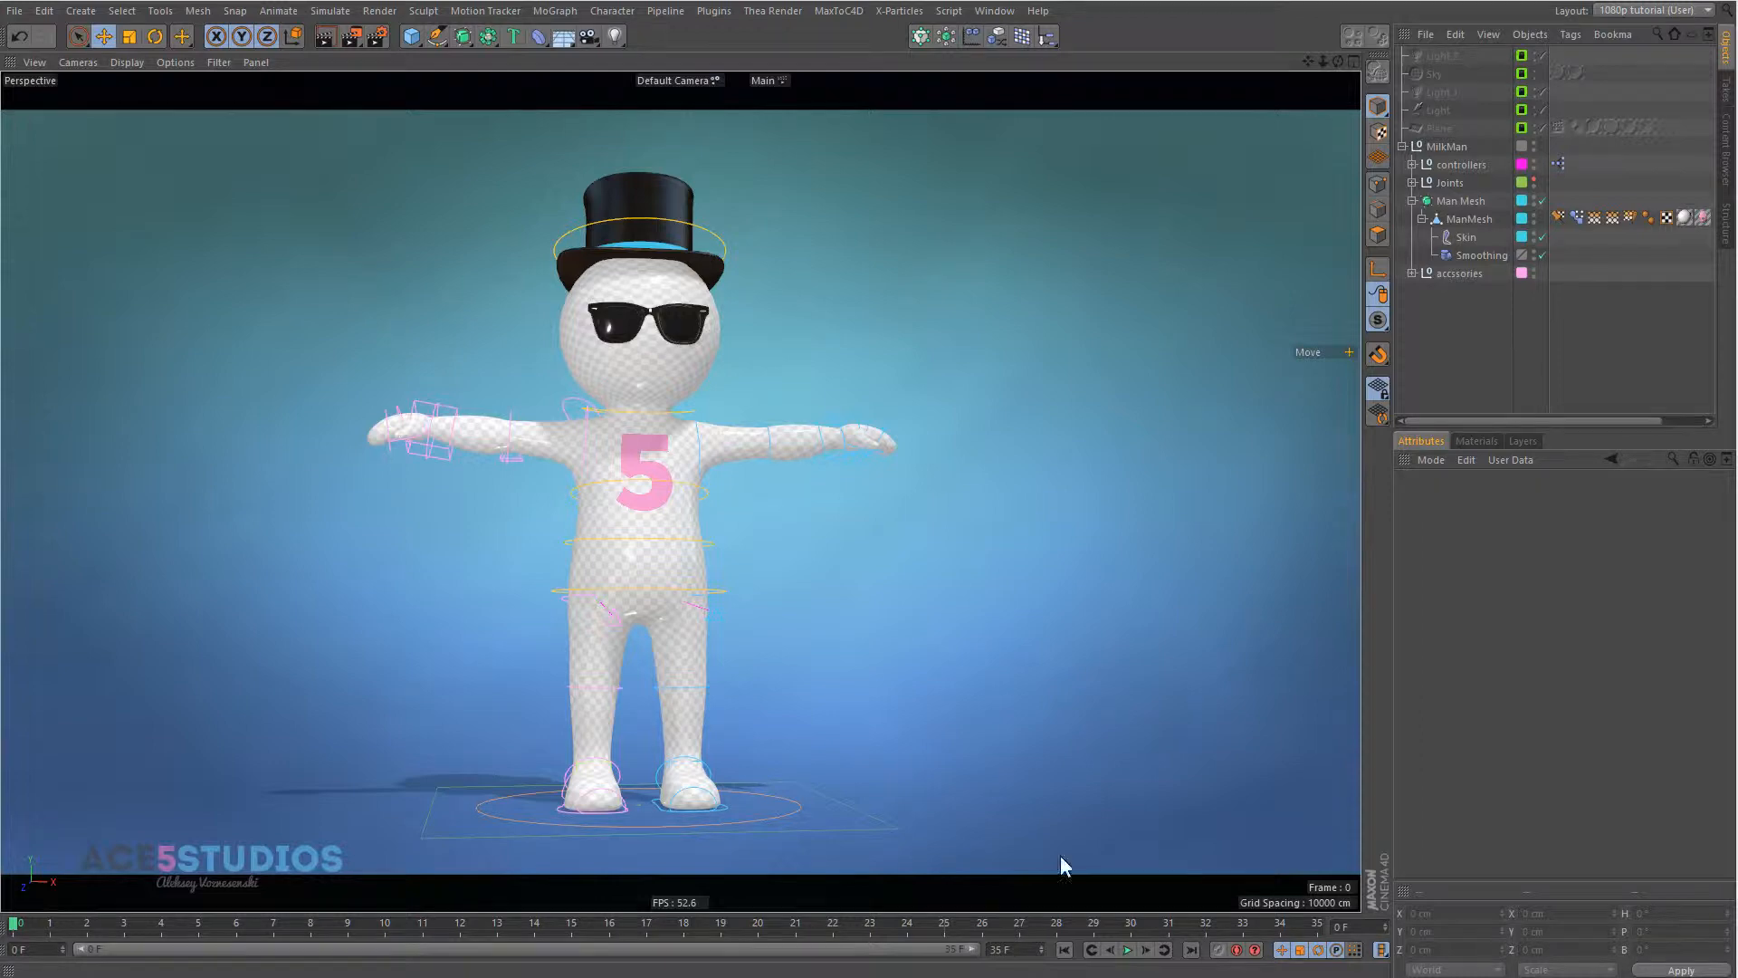
Select the top hat in the viewport, revealing its Hat placer cloner on the Man Mesh.
click(1459, 199)
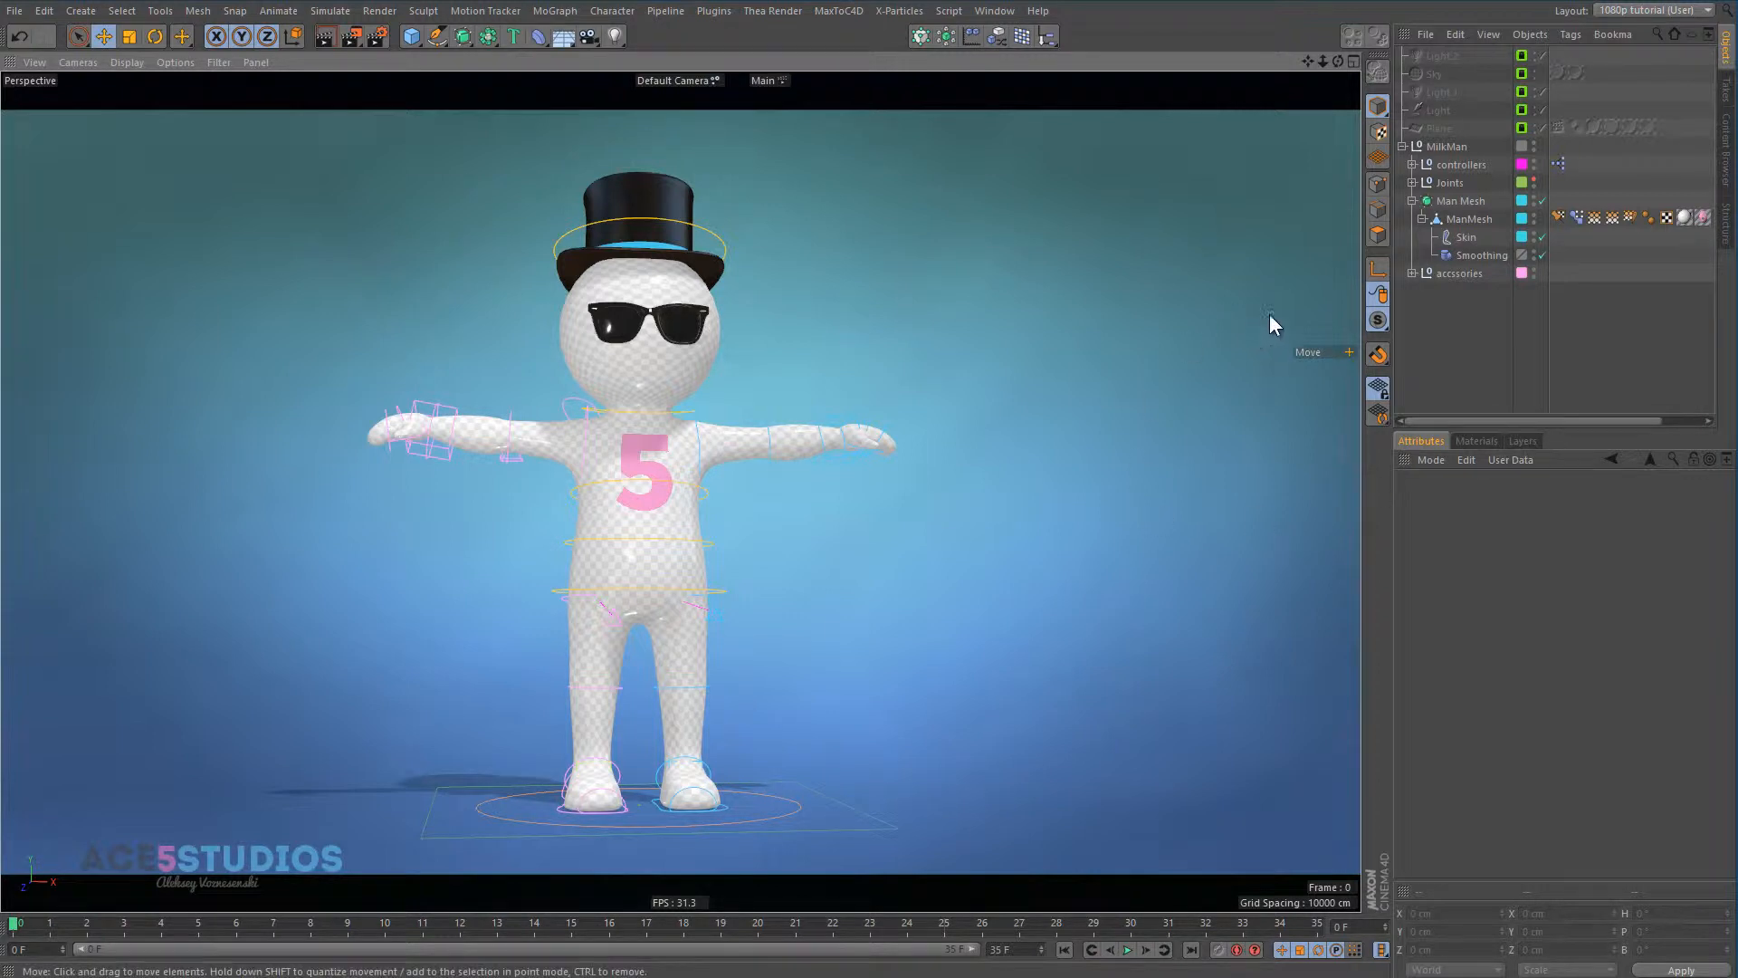
mouse_move(1469, 185)
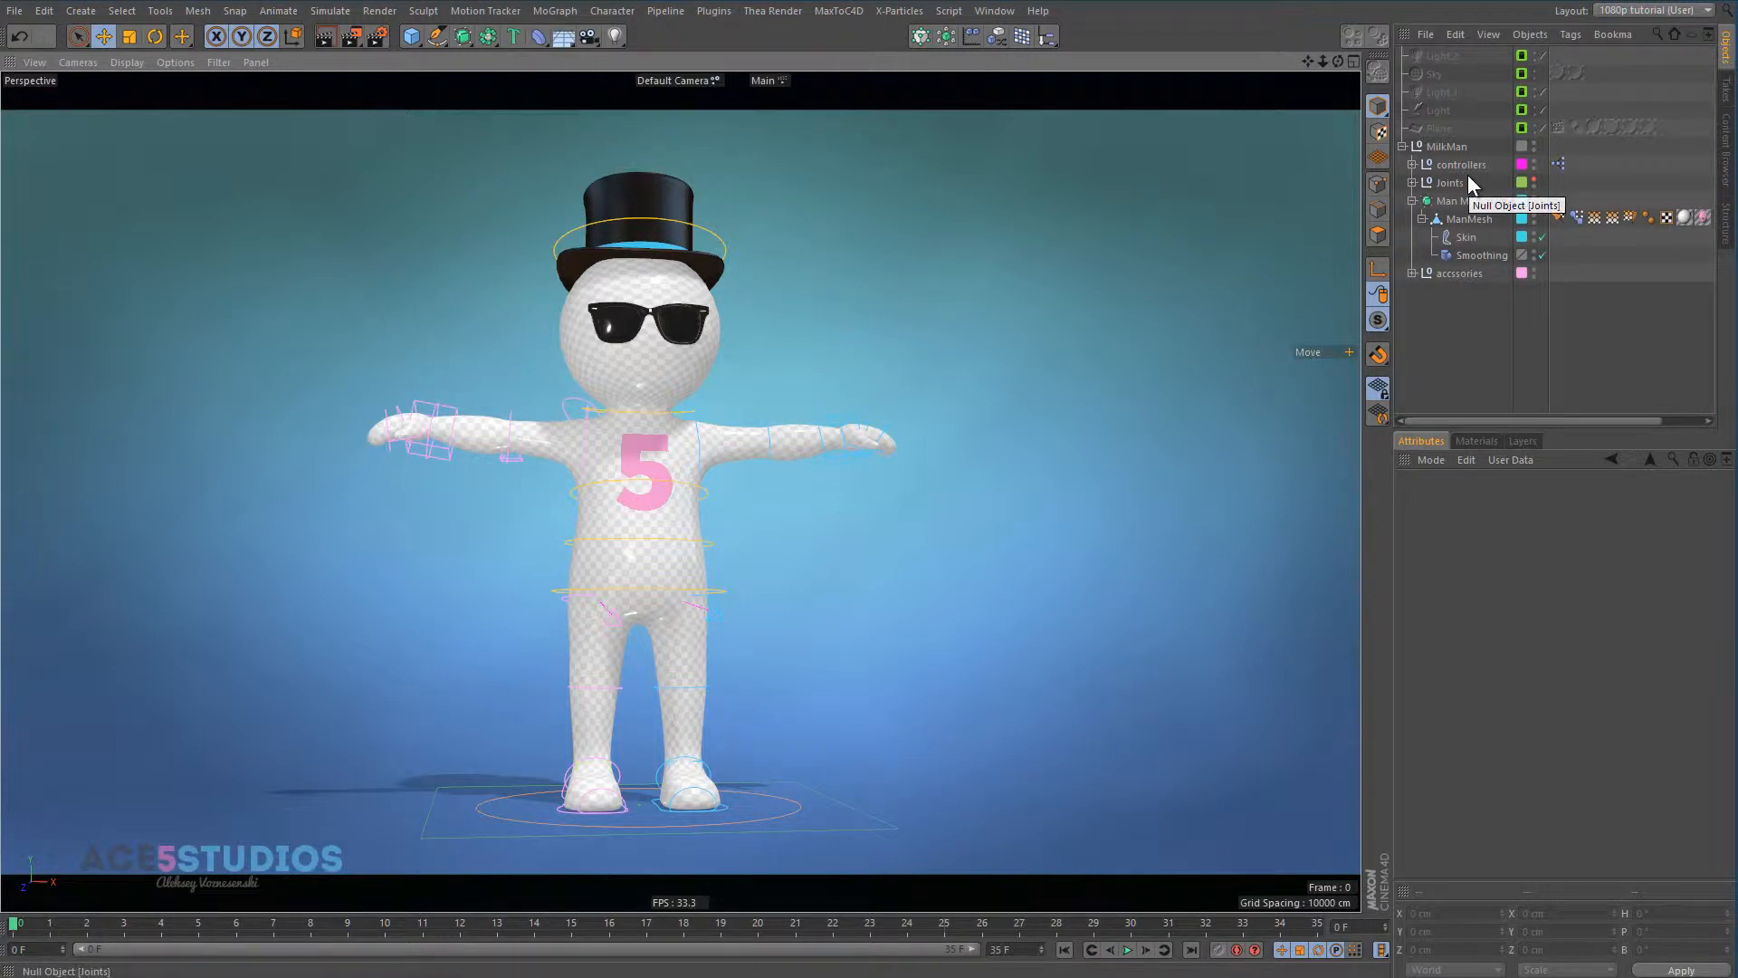
right_click(1456, 200)
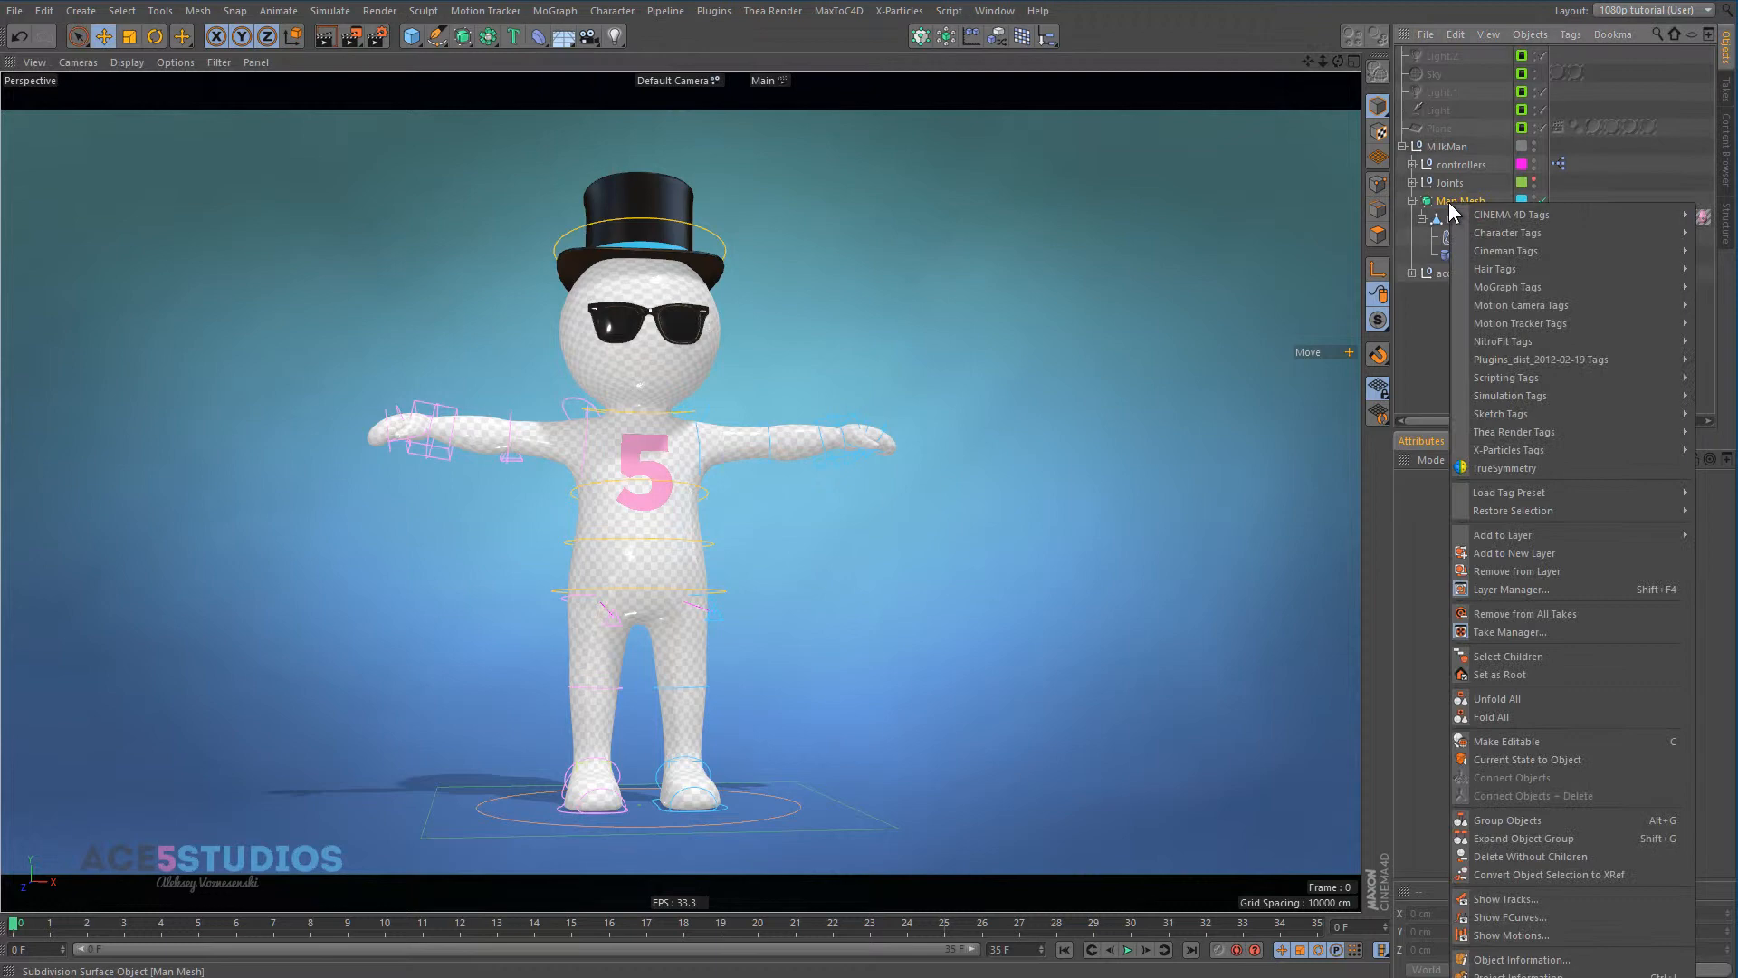
mouse_move(1564, 214)
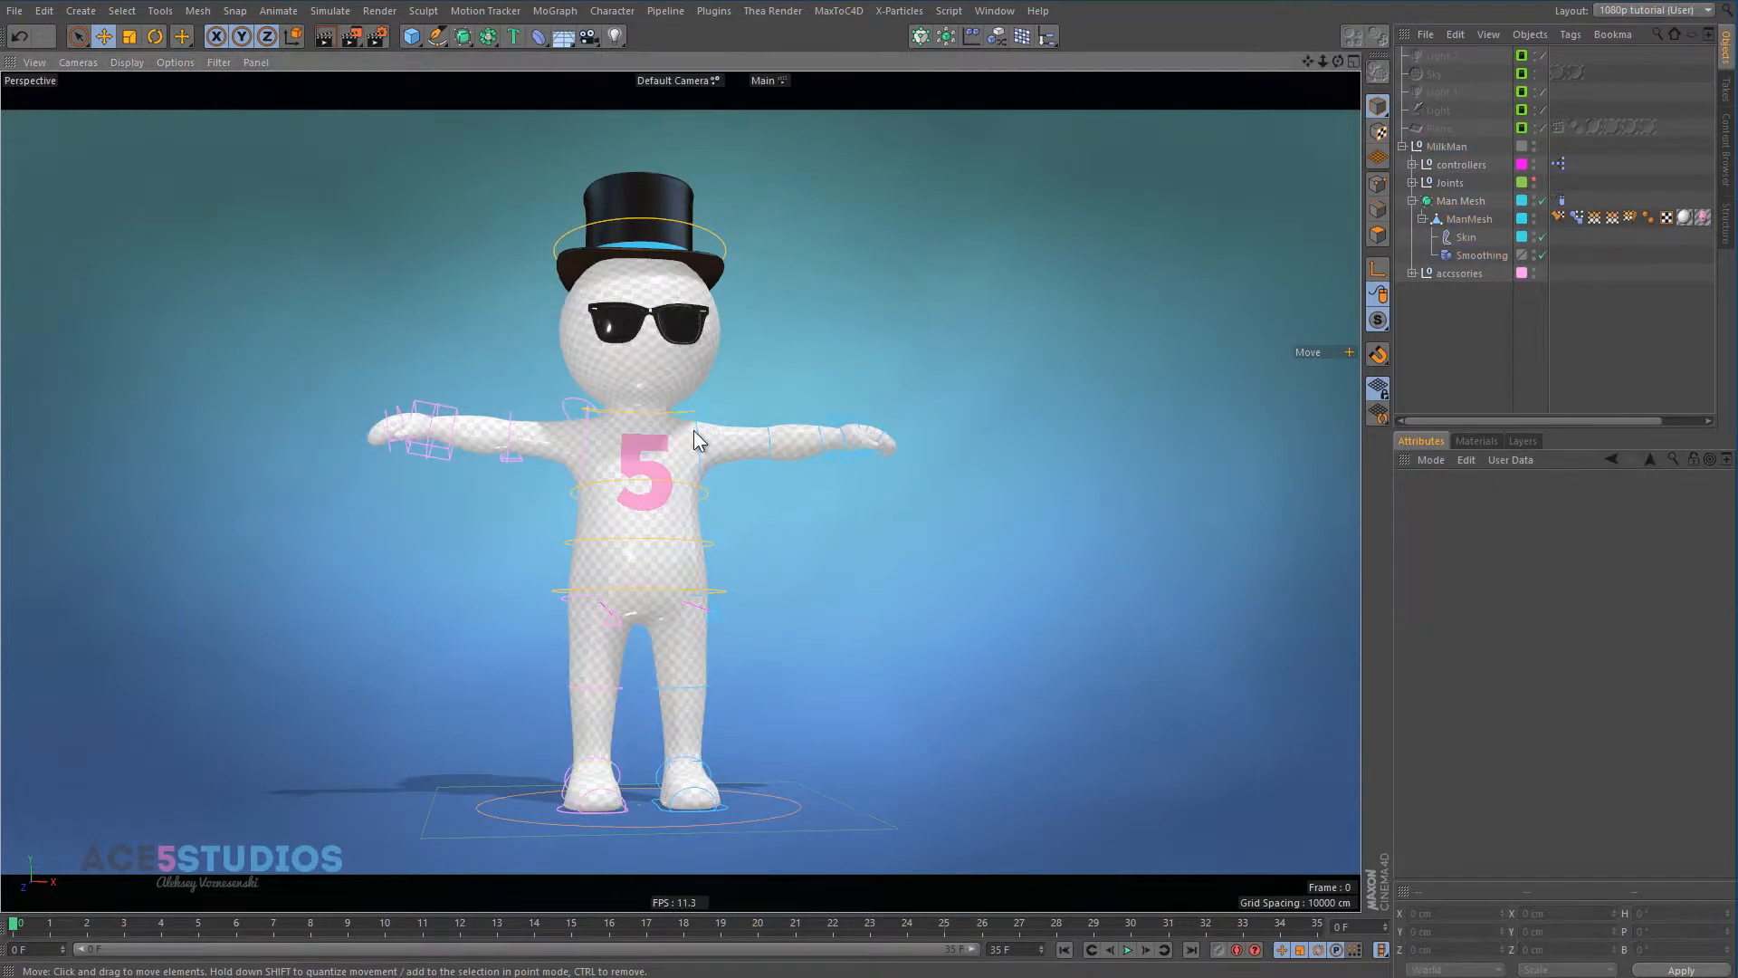
click(1449, 272)
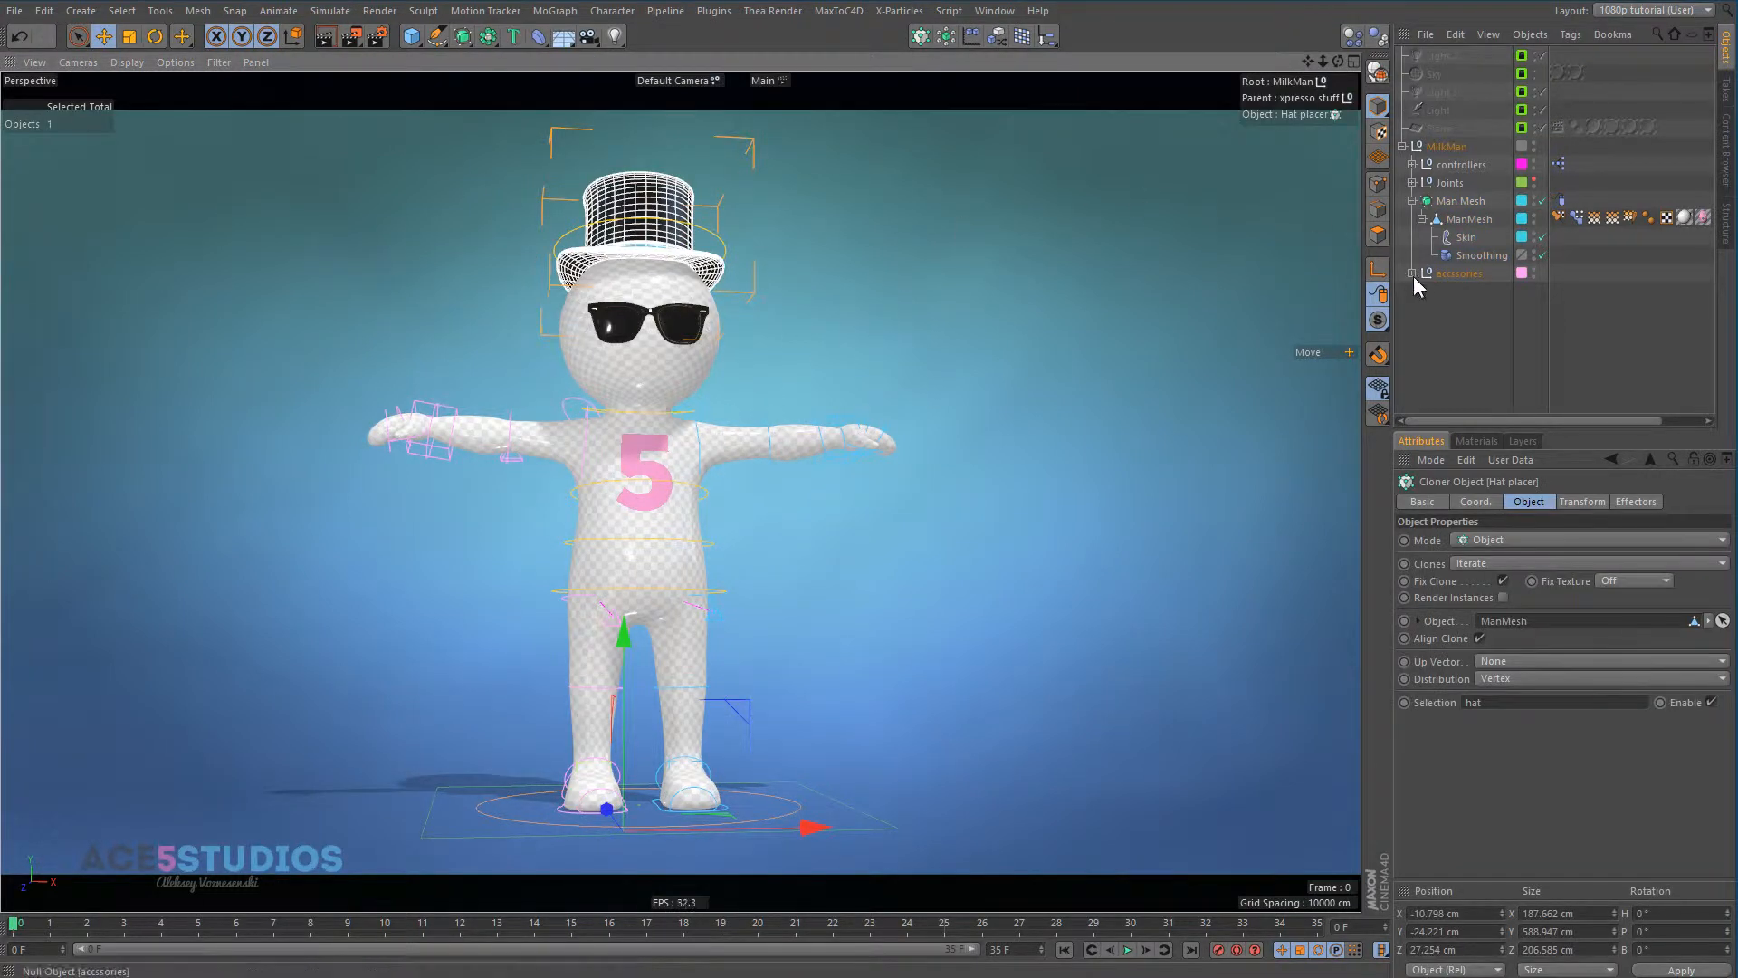
Unfold the accessories null to show Tie, bowtie5D, glasses, Hats and xpresso stuff, then clear the selection.
click(1416, 272)
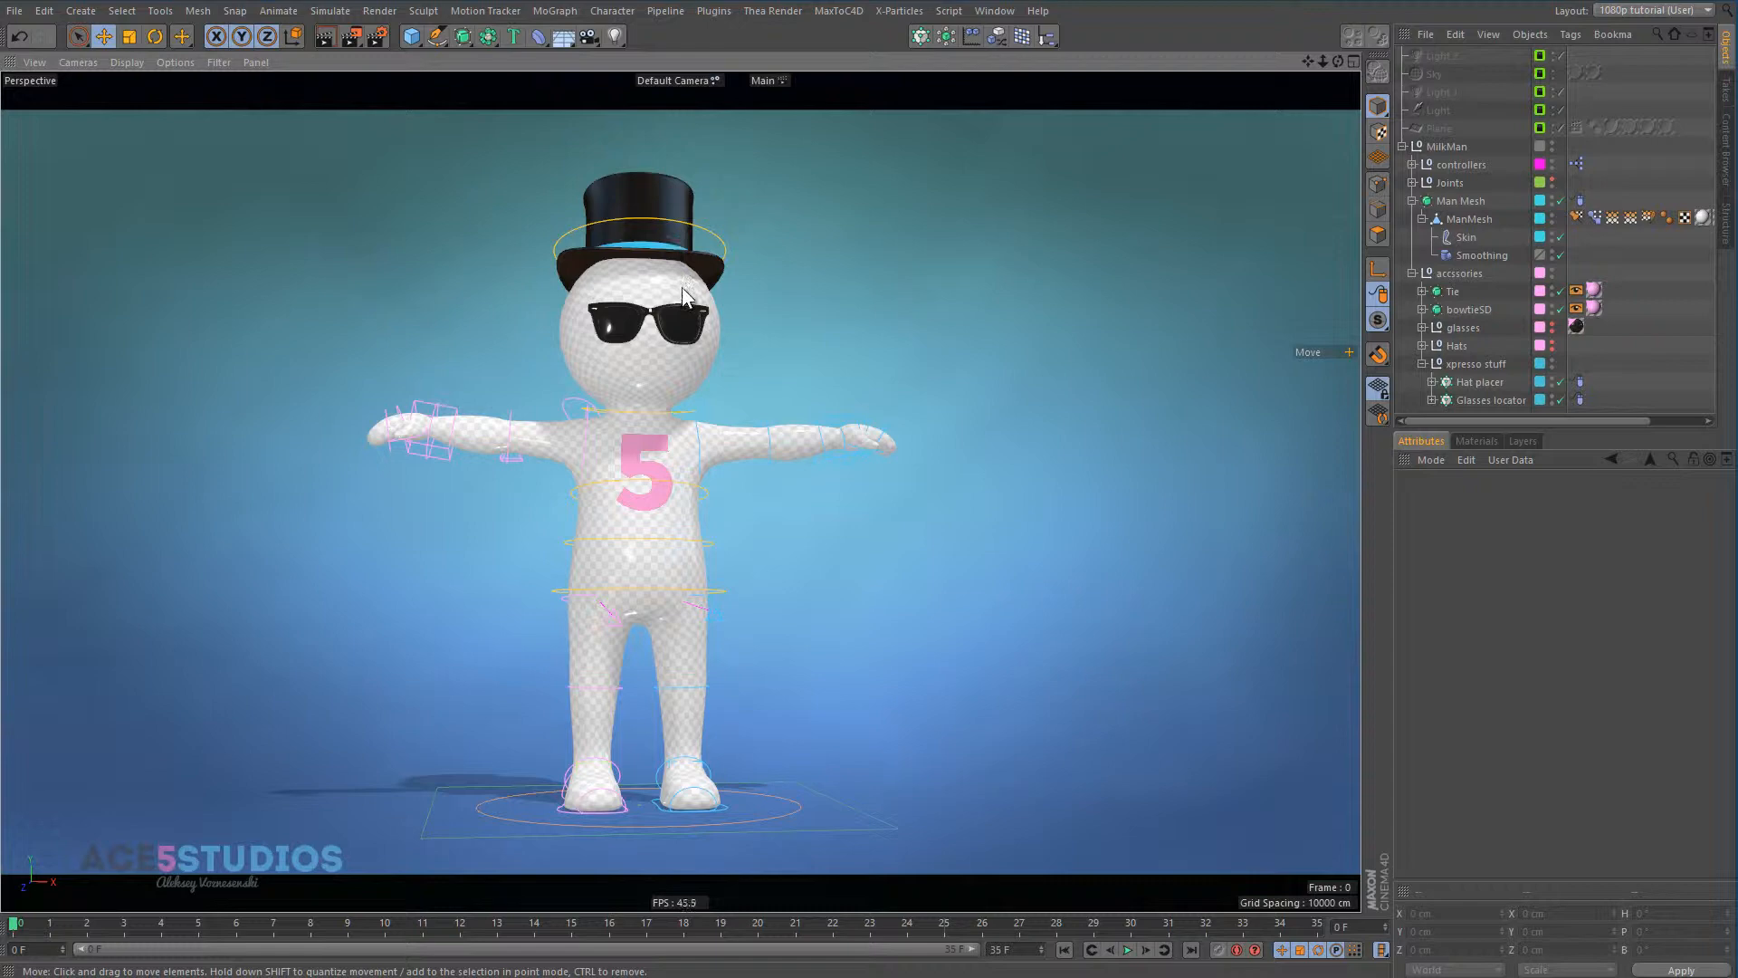
click(1481, 382)
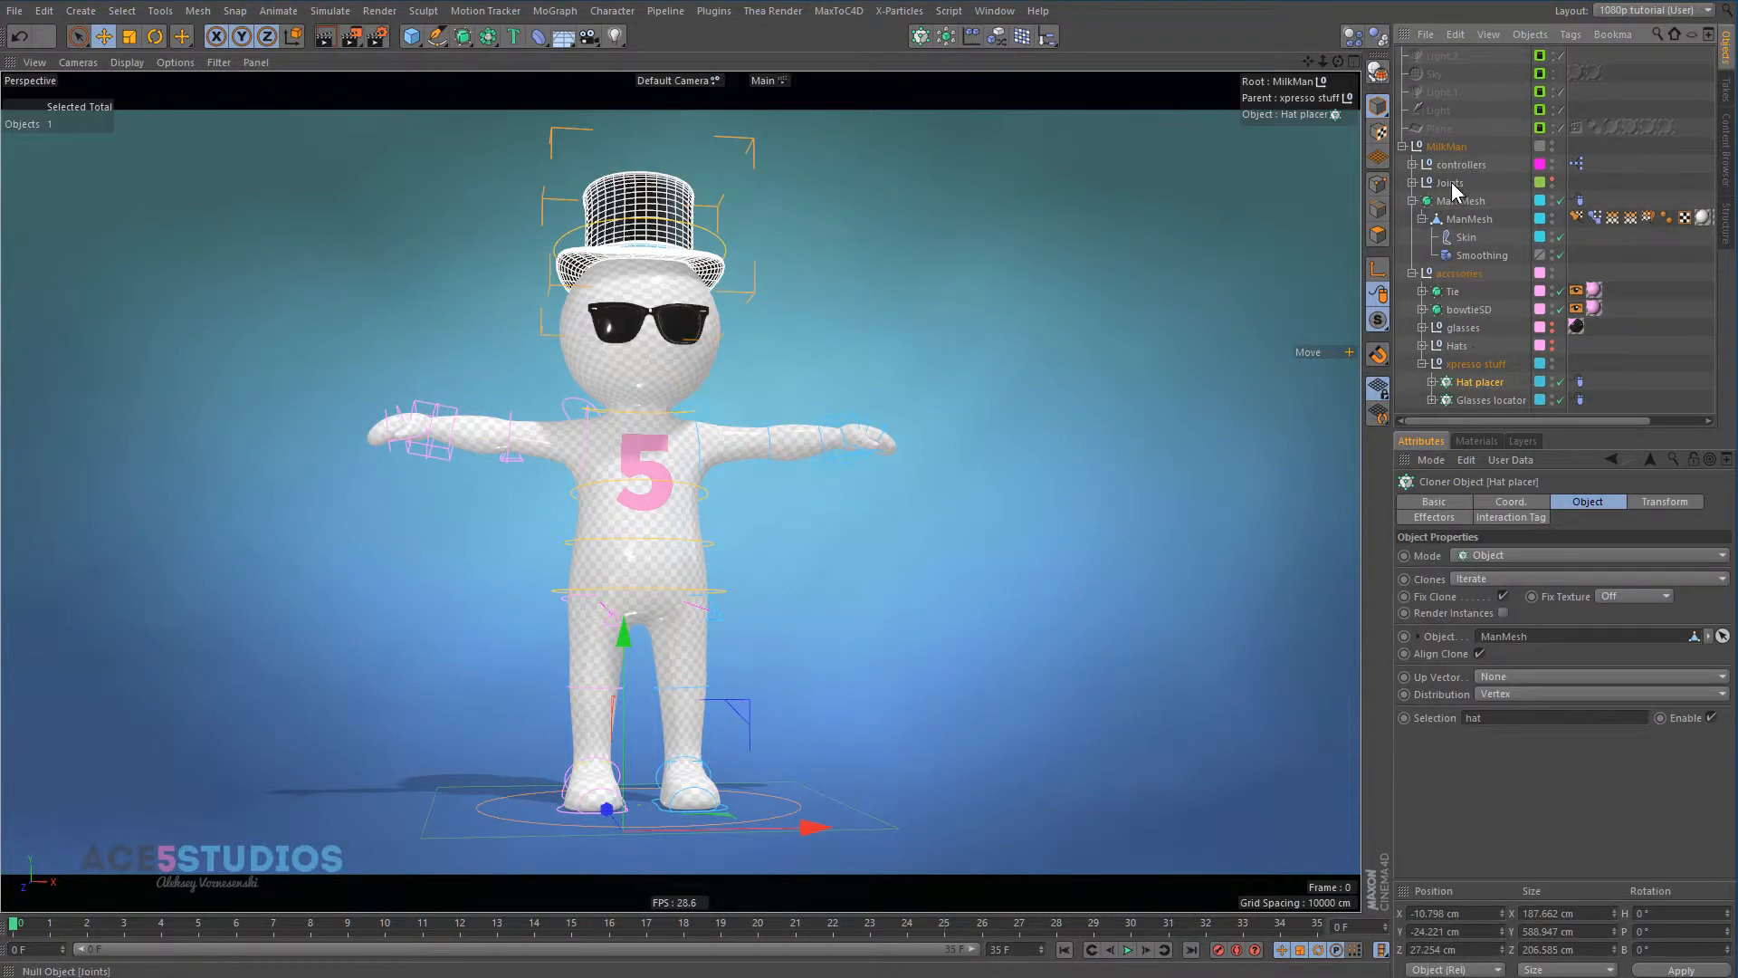
click(1471, 217)
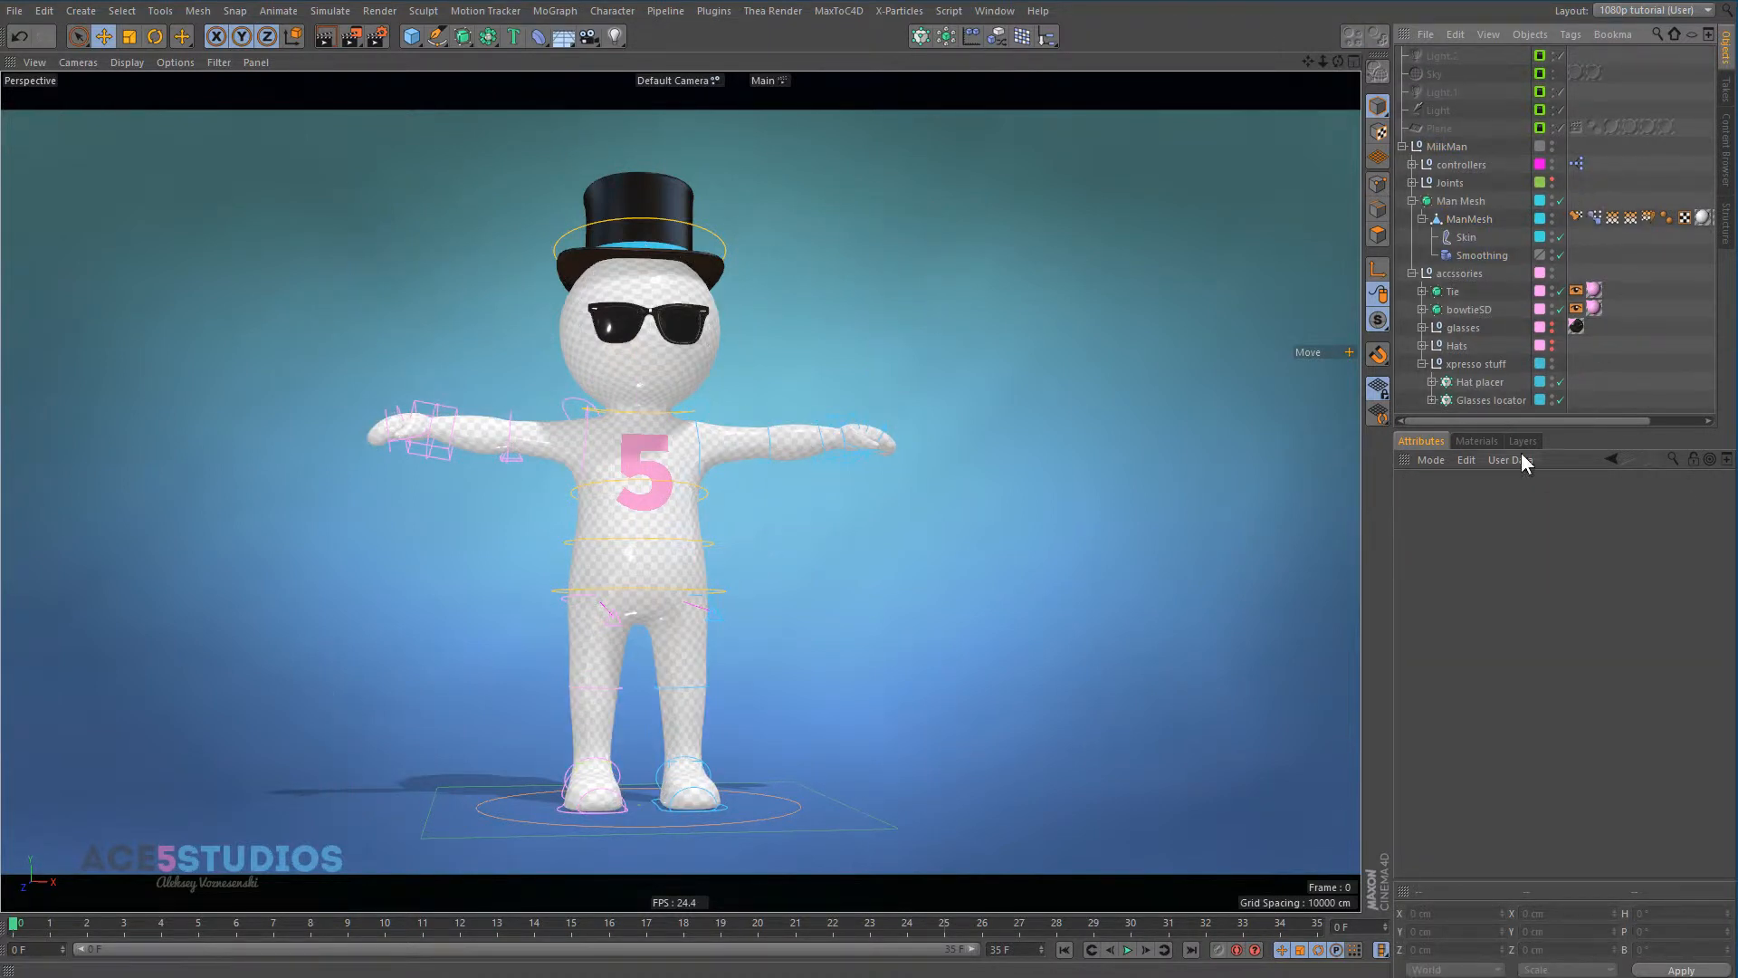
click(1523, 440)
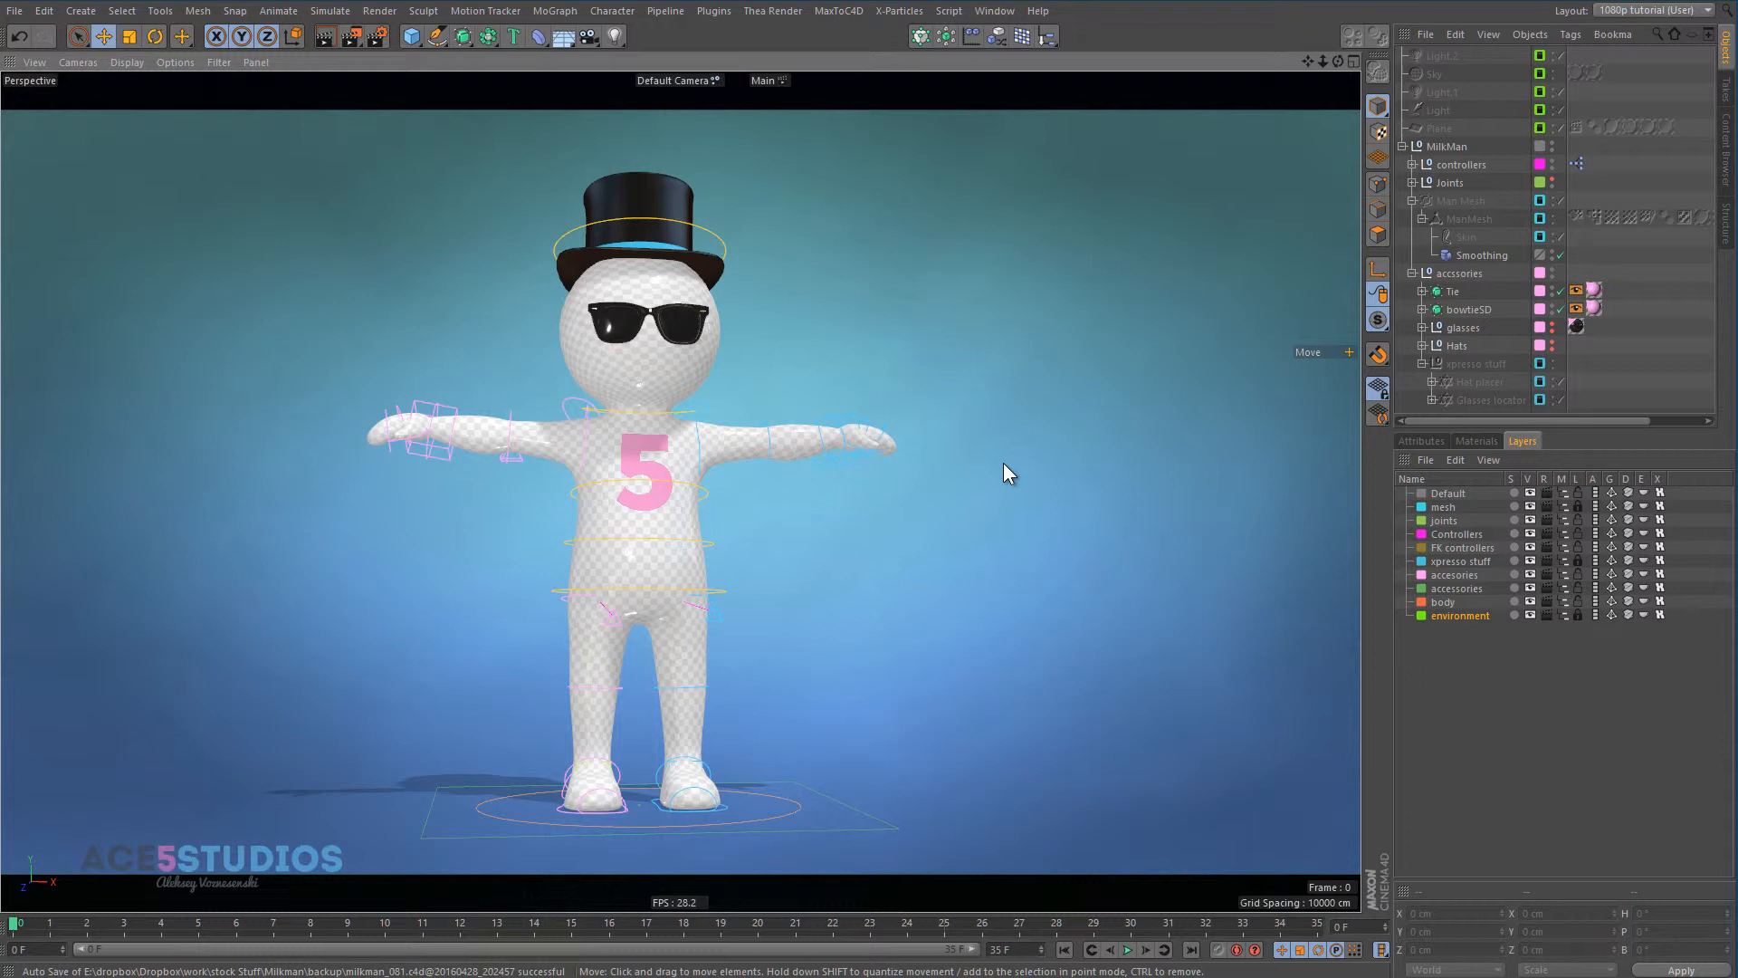
mouse_move(839, 417)
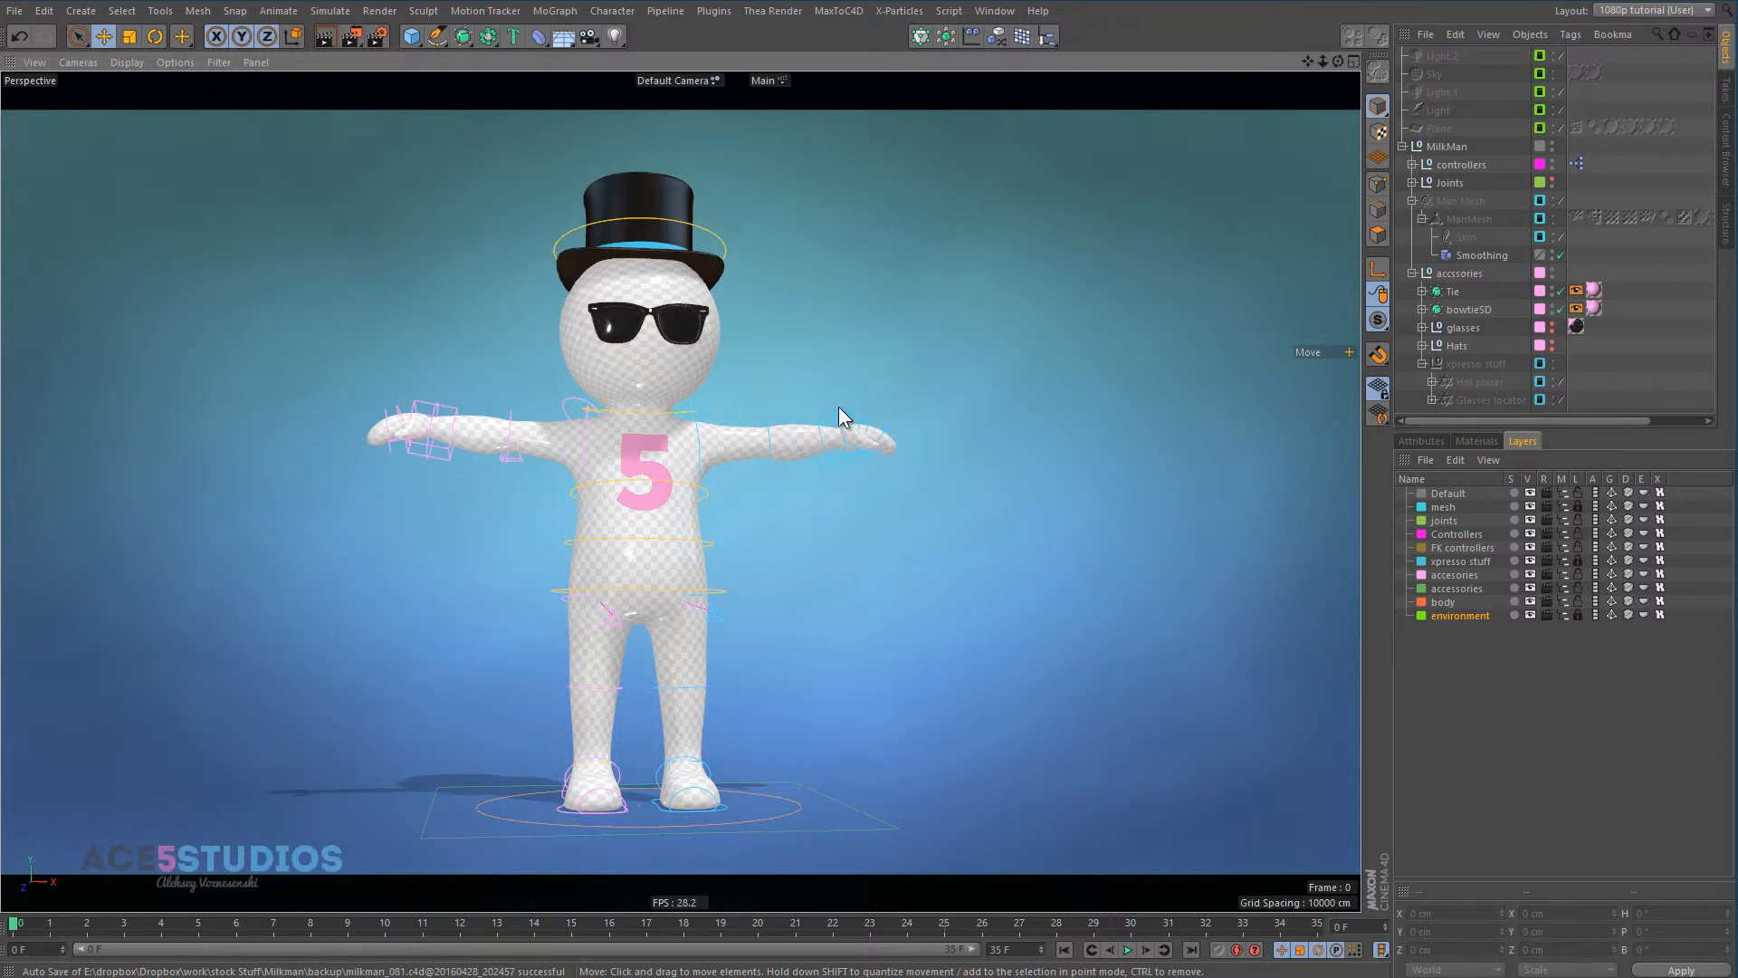
Drag the right-side hand goal controller down so the arm angles down from the shoulder.
drag(876, 442, 809, 510)
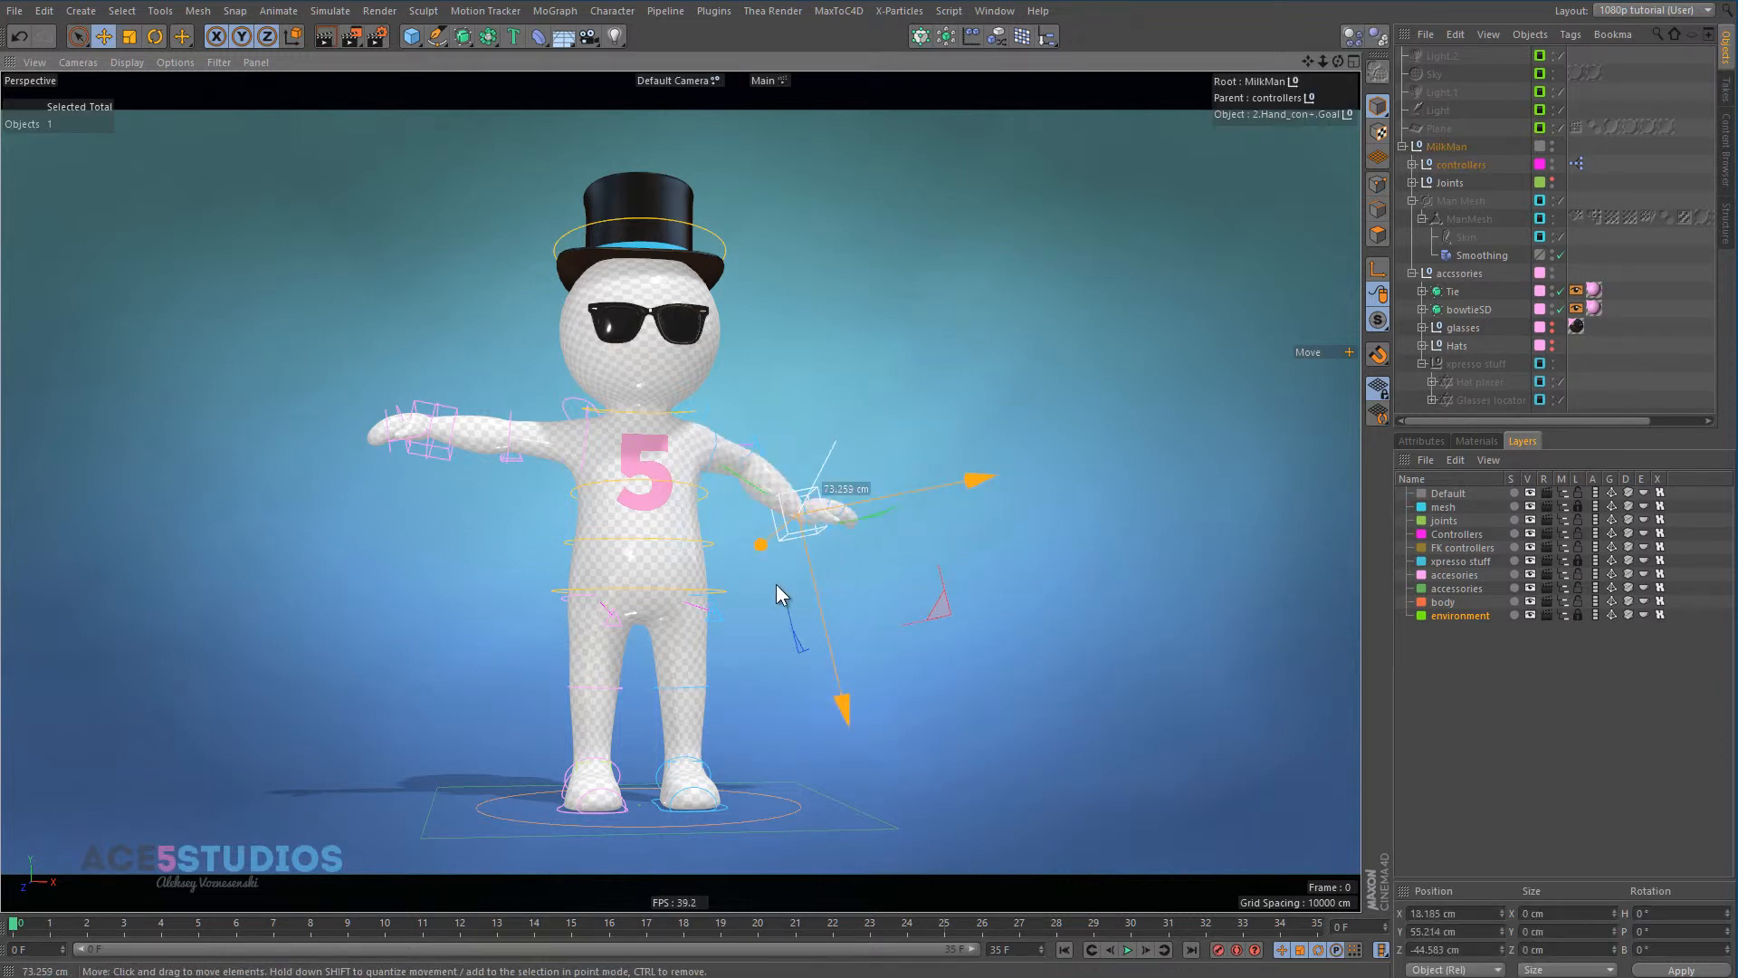